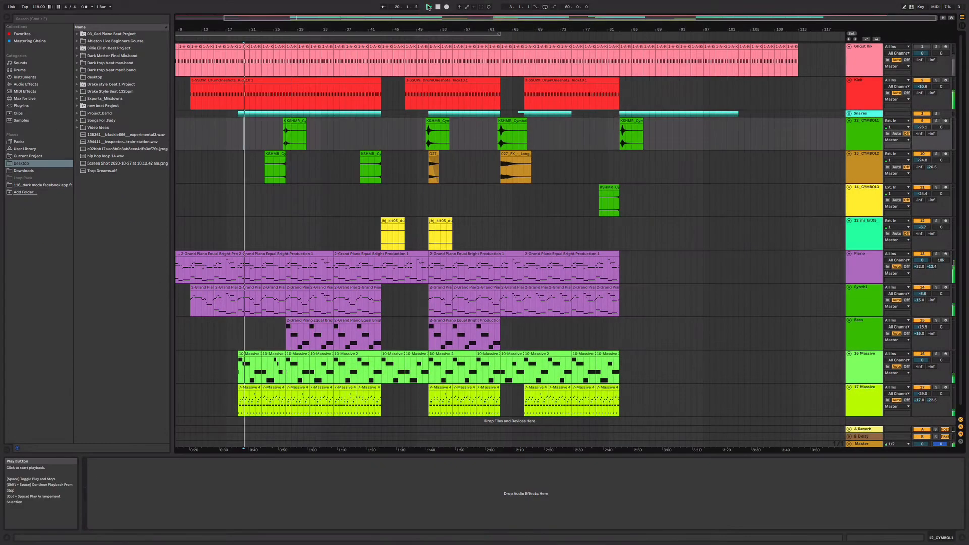
Play the arrangement, then stop and replay it from an earlier point
{"action": "left_click", "coordinate": [428, 6]}
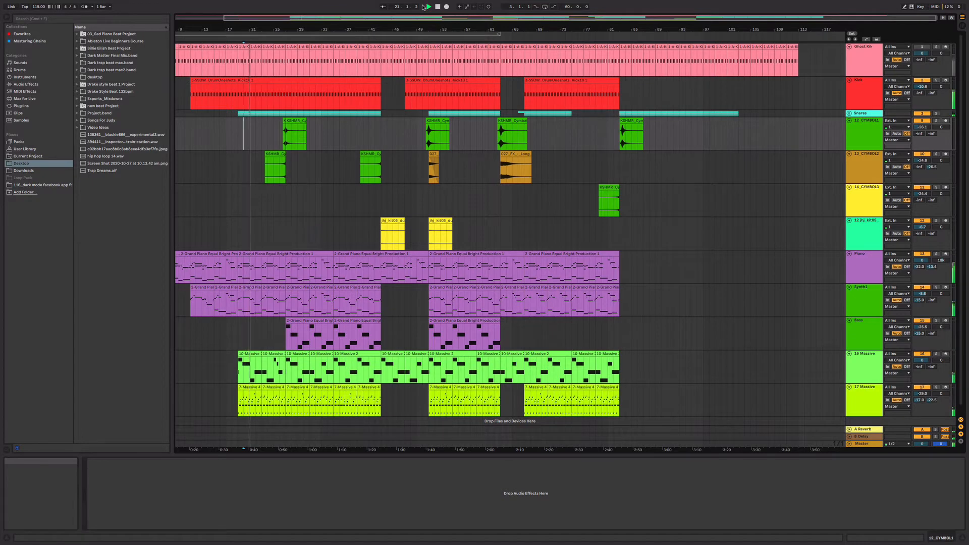
{"action": "left_click", "coordinate": [429, 7]}
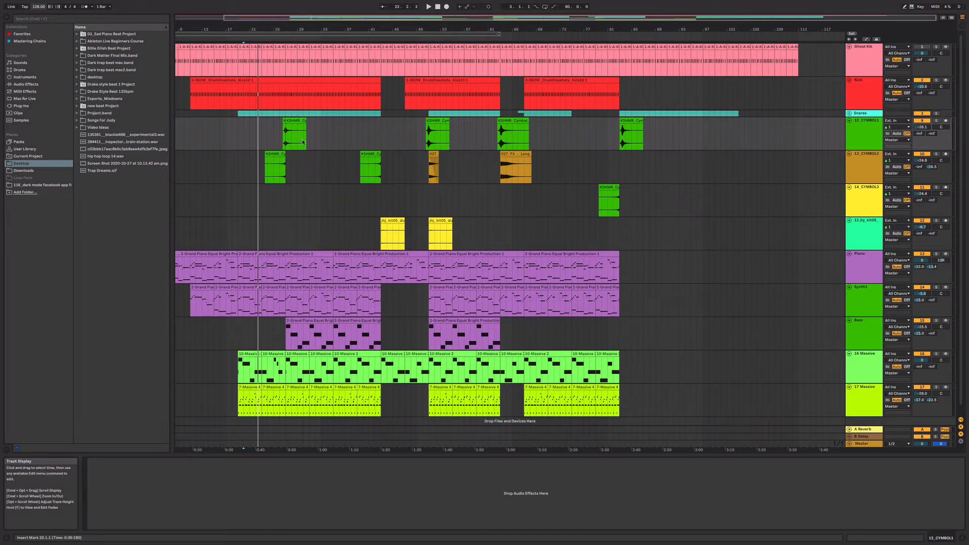
{"action": "mouse_move", "coordinate": [237, 165]}
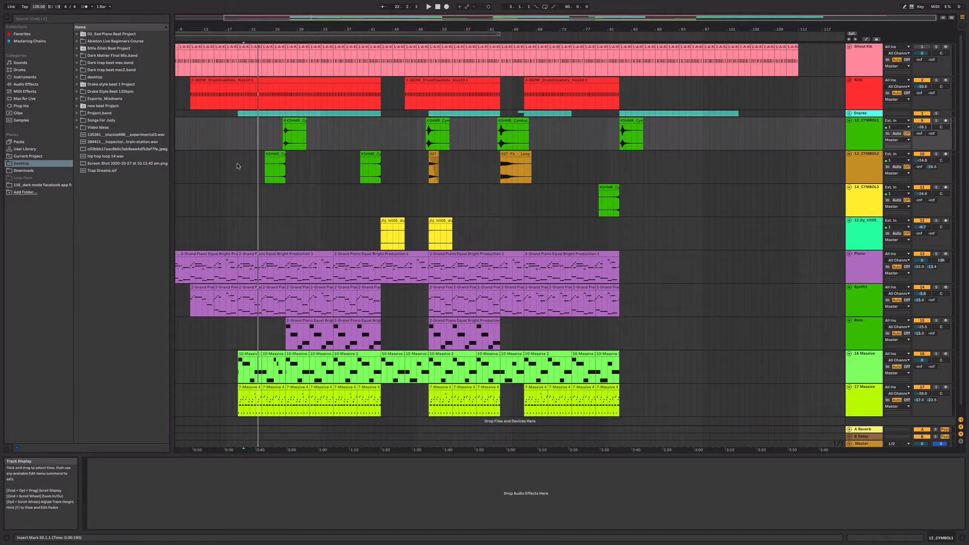
{"action": "left_click", "coordinate": [429, 7]}
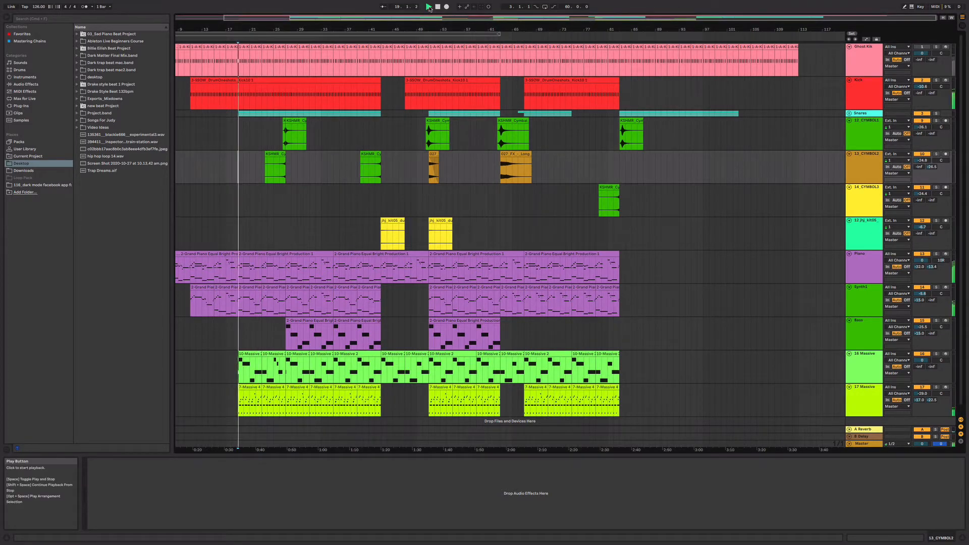
{"action": "left_click", "coordinate": [428, 6]}
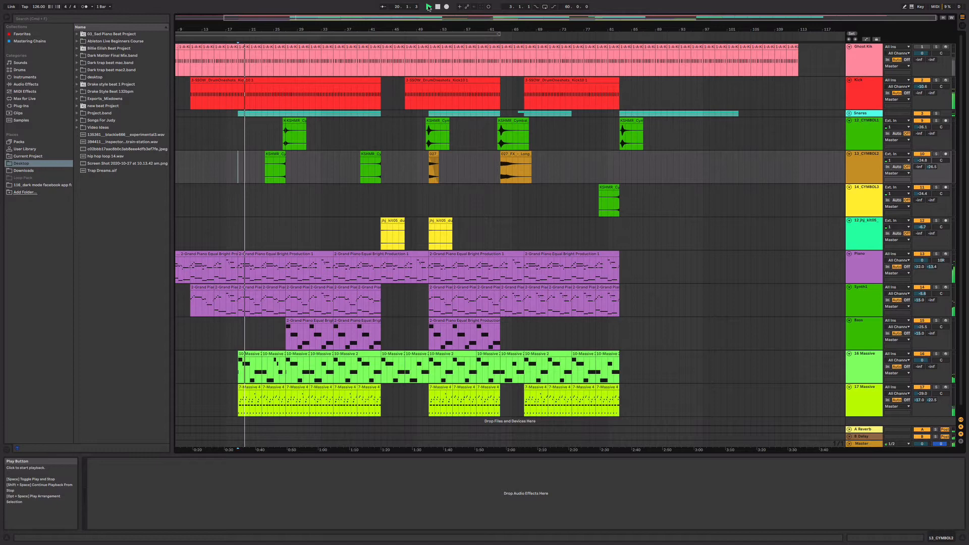
{"action": "left_click", "coordinate": [429, 6]}
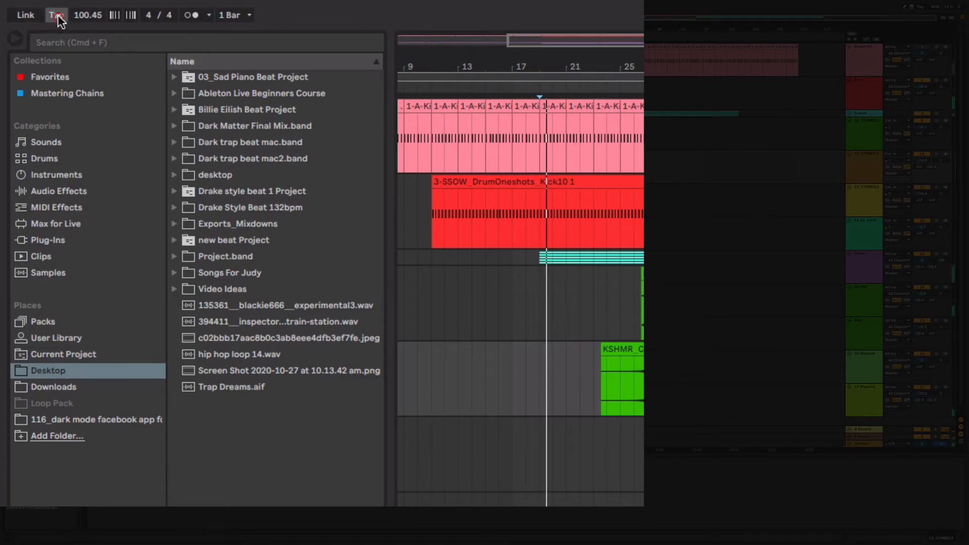
Tap in a slower song tempo of roughly 100 BPM with the Tap button
{"action": "left_click", "coordinate": [55, 15]}
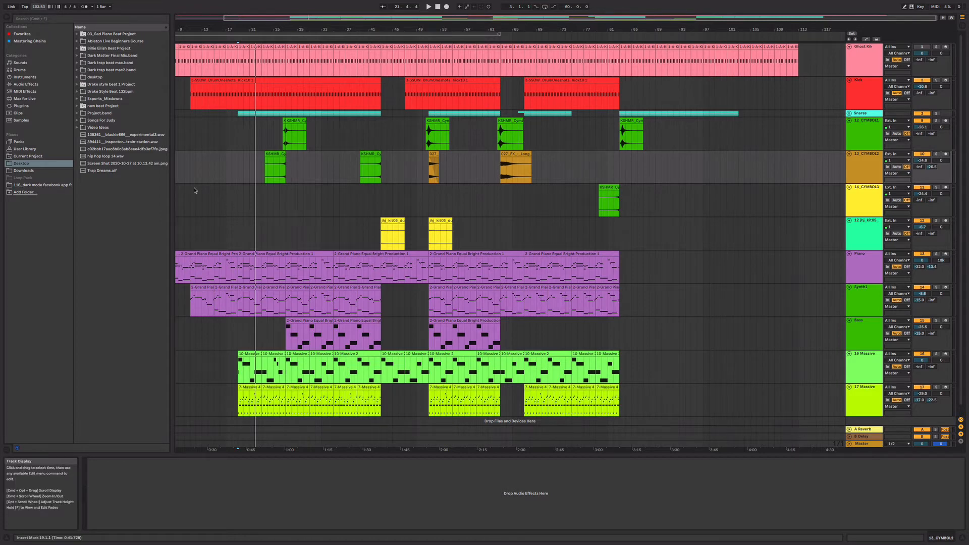
{"action": "mouse_move", "coordinate": [258, 210]}
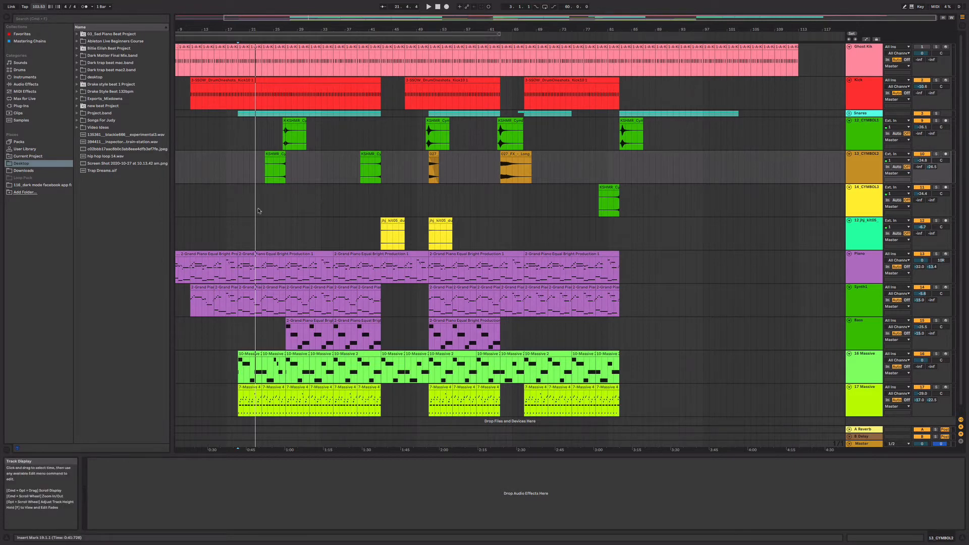
{"action": "mouse_move", "coordinate": [725, 238]}
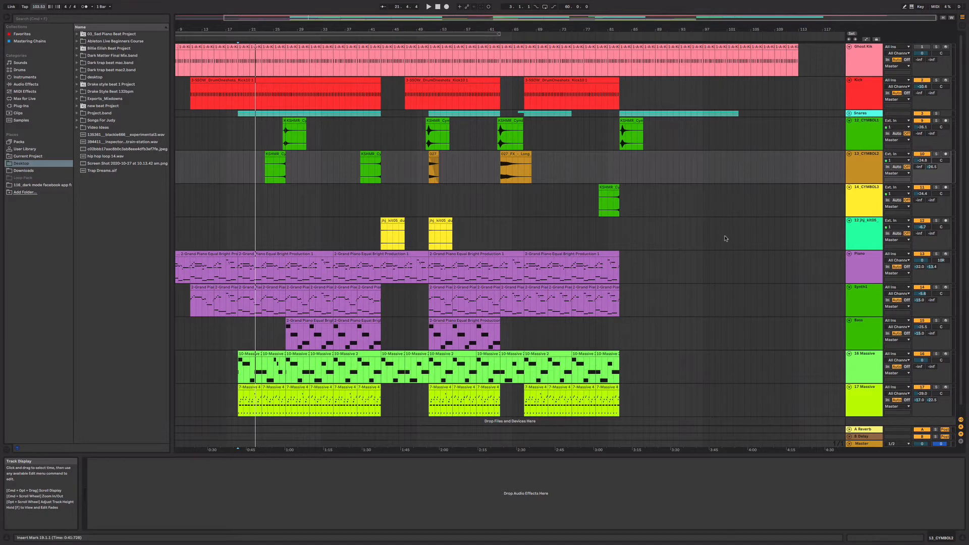
{"action": "mouse_move", "coordinate": [721, 201]}
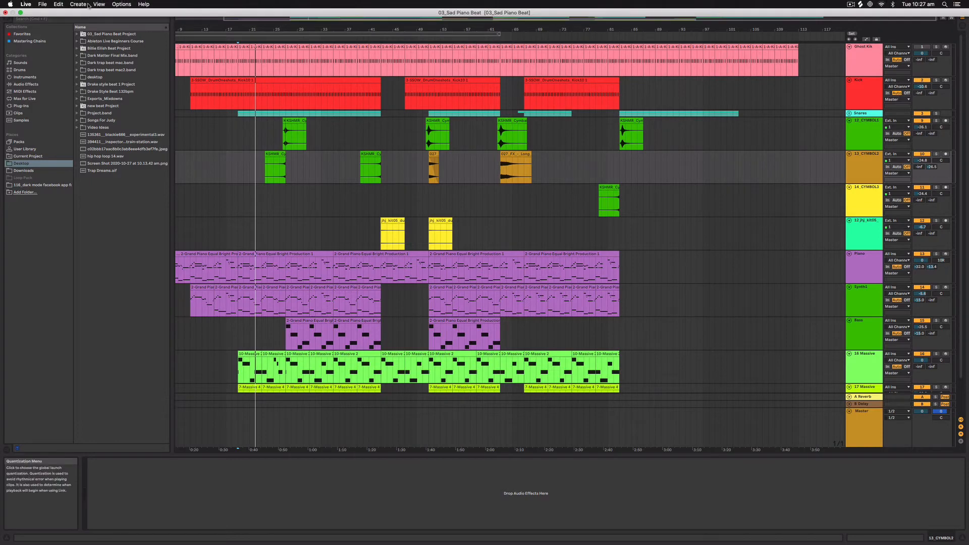
Open the View menu's display options to reach Automation Mode
{"action": "left_click", "coordinate": [98, 4]}
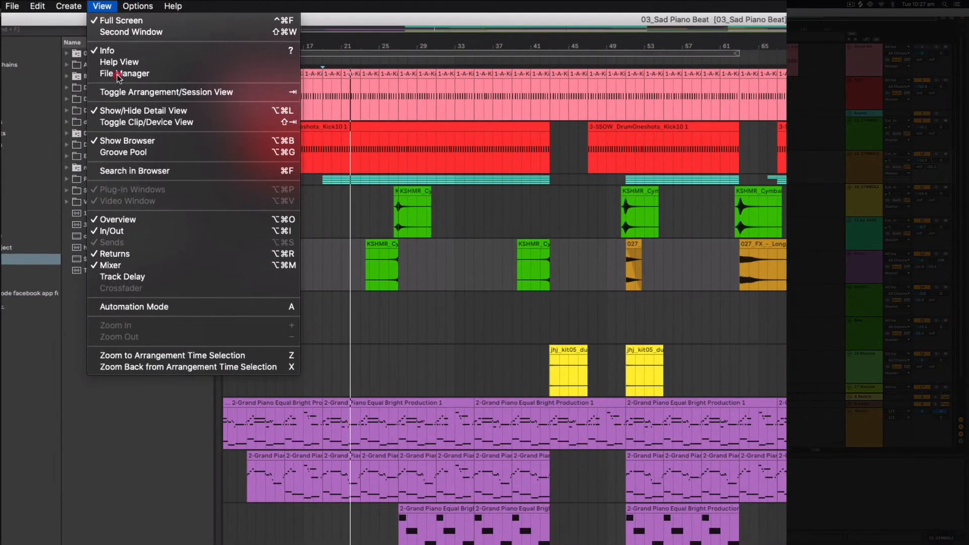
{"action": "mouse_move", "coordinate": [177, 305]}
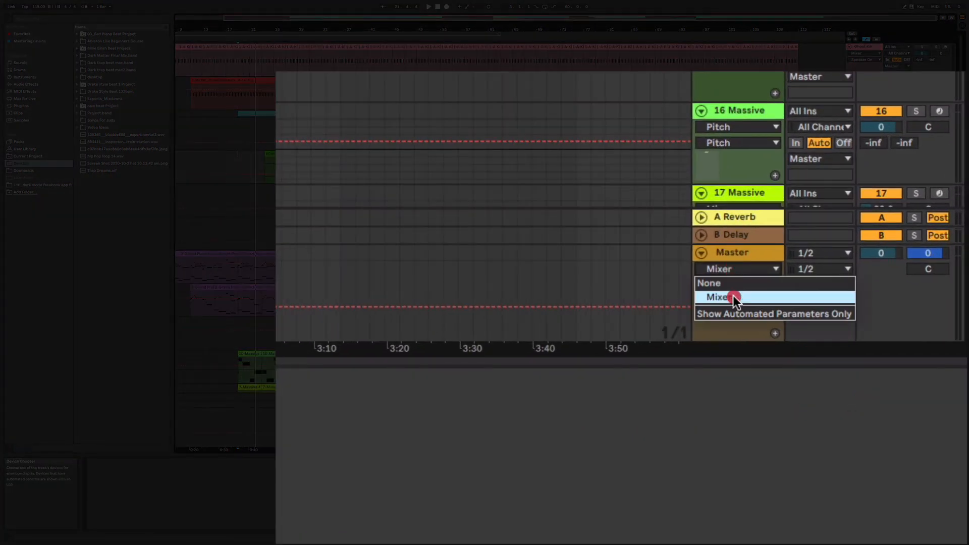
Switch the Master track's automated parameter from Track Volume to Song Tempo
{"action": "left_click", "coordinate": [716, 297]}
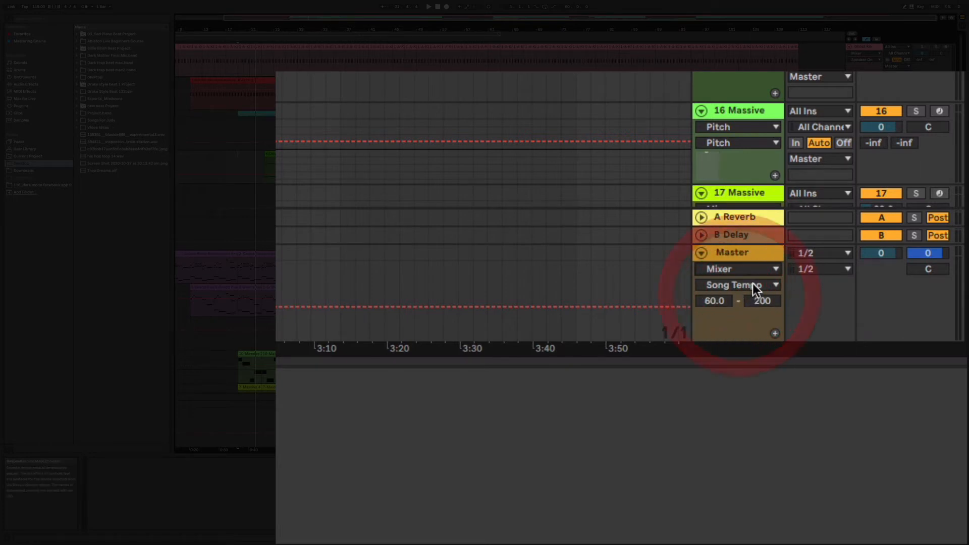
{"action": "left_click", "coordinate": [736, 284]}
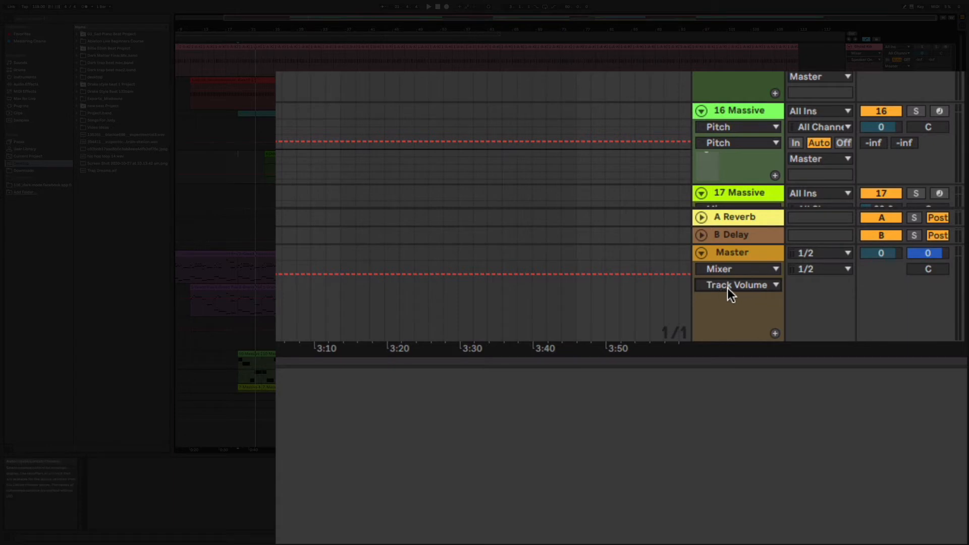
{"action": "left_click", "coordinate": [737, 284]}
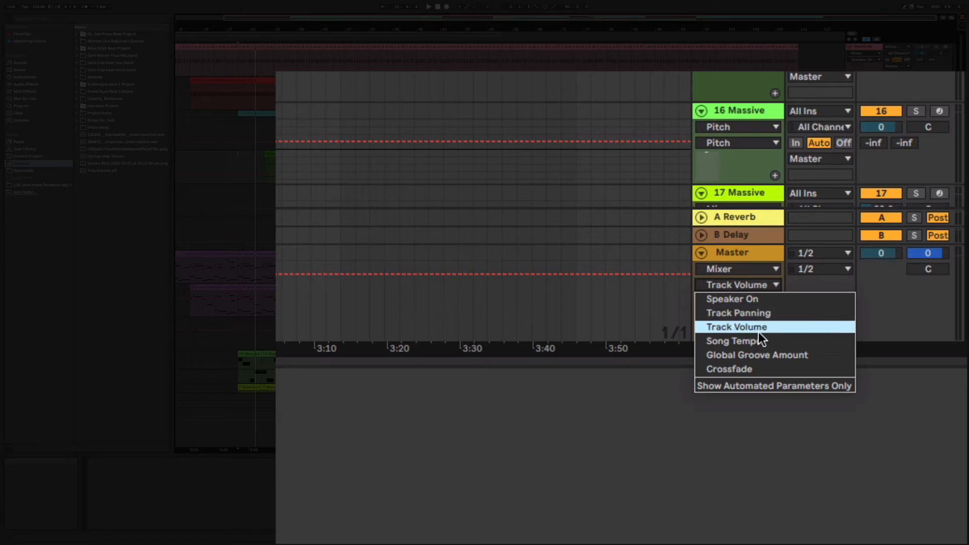
{"action": "mouse_move", "coordinate": [781, 355]}
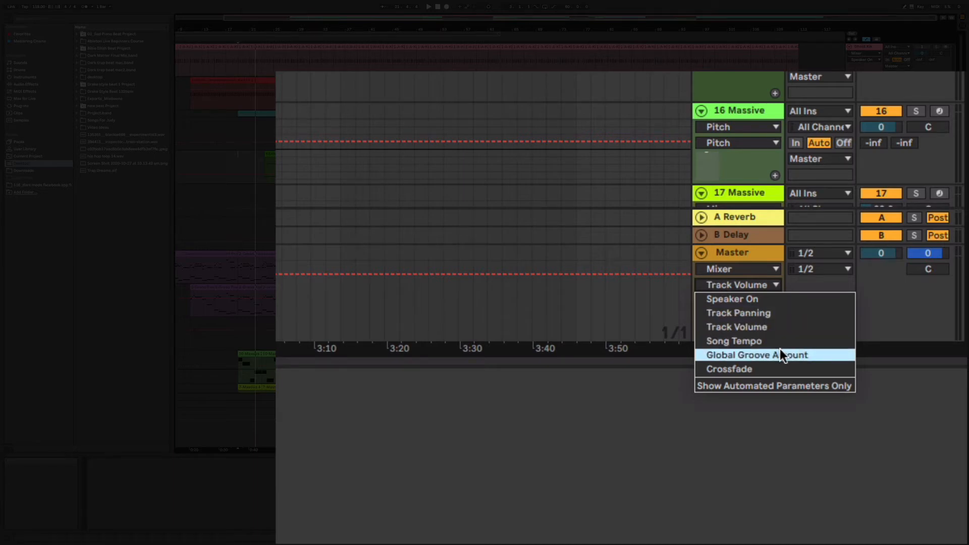
{"action": "mouse_move", "coordinate": [771, 340]}
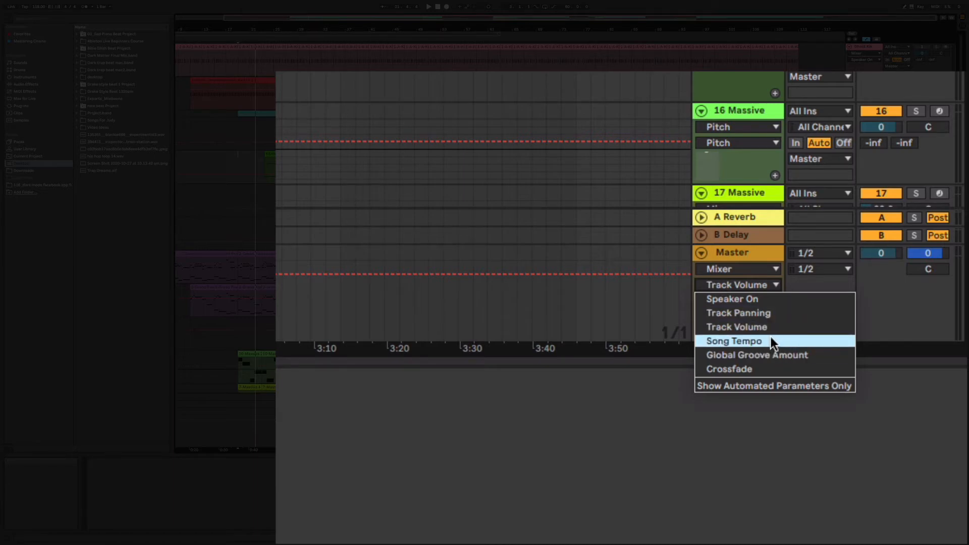
{"action": "left_click", "coordinate": [734, 340]}
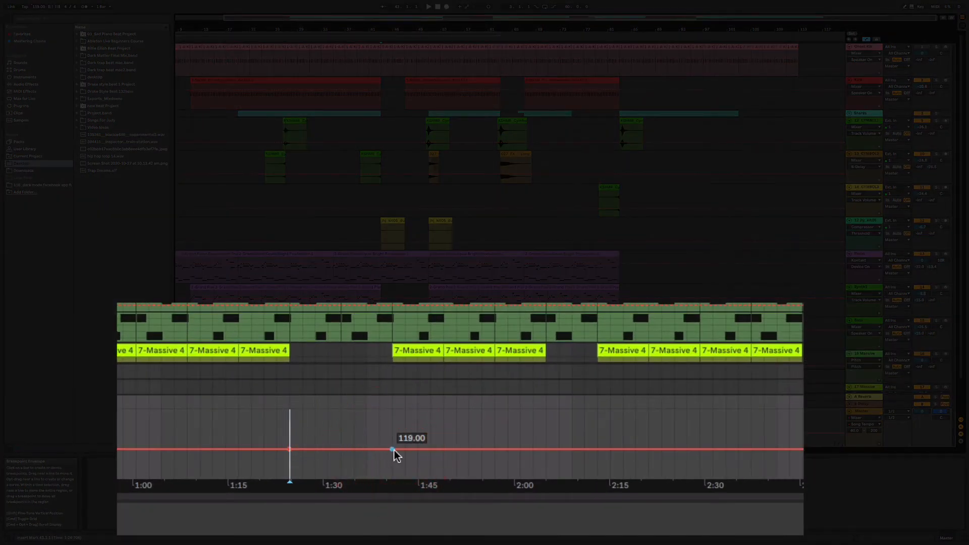
Shape rising Song Tempo breakpoints around 1:35–1:40, ending the ramp at 147 BPM
{"action": "left_click_drag", "start_coordinate": [393, 449], "coordinate": [290, 449]}
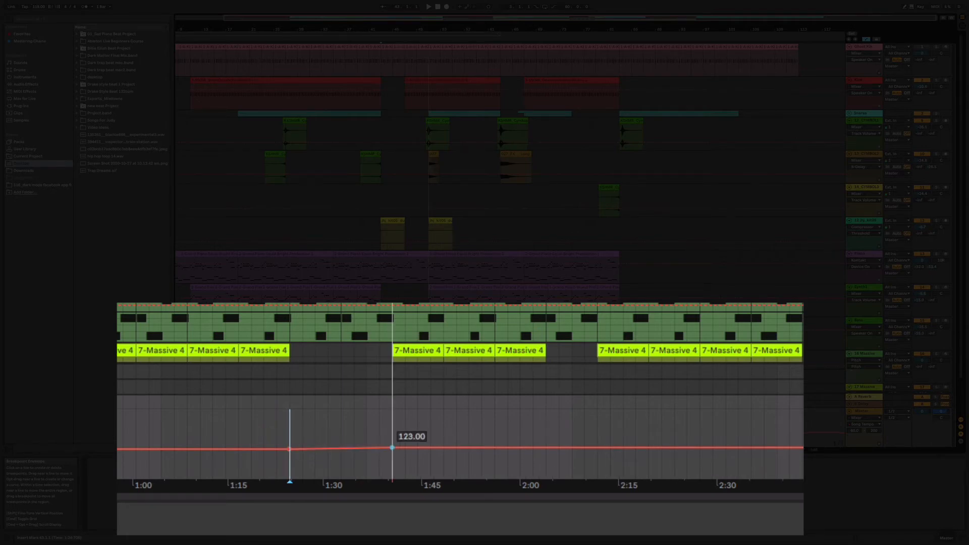
{"action": "left_click_drag", "start_coordinate": [391, 448], "coordinate": [391, 441]}
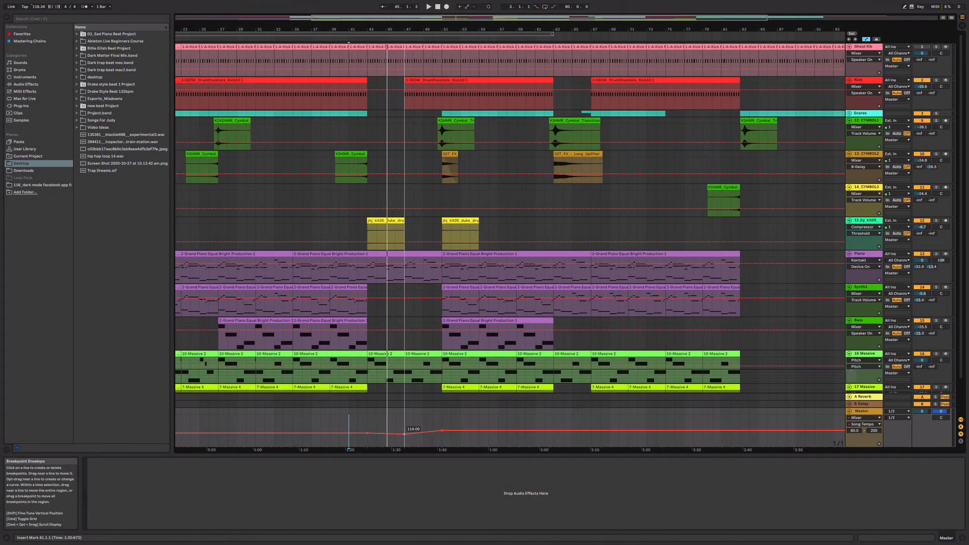
{"action": "left_click_drag", "start_coordinate": [433, 431], "coordinate": [432, 427]}
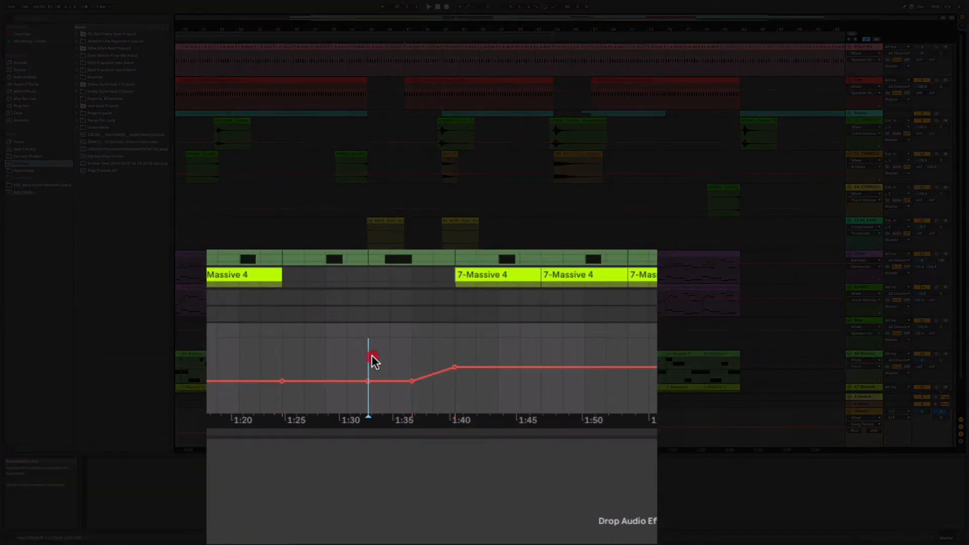
{"action": "left_click_drag", "start_coordinate": [371, 355], "coordinate": [410, 381]}
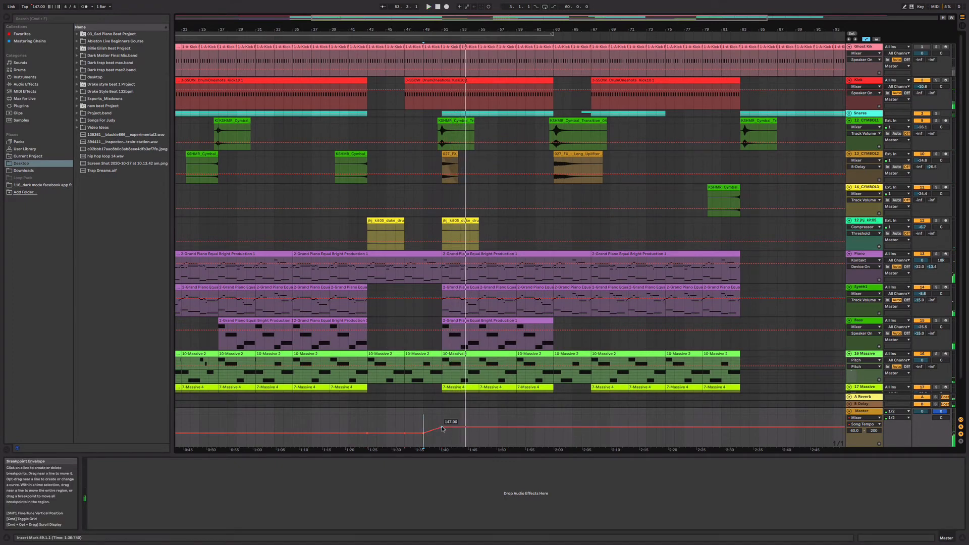
{"action": "left_click_drag", "start_coordinate": [442, 430], "coordinate": [405, 434]}
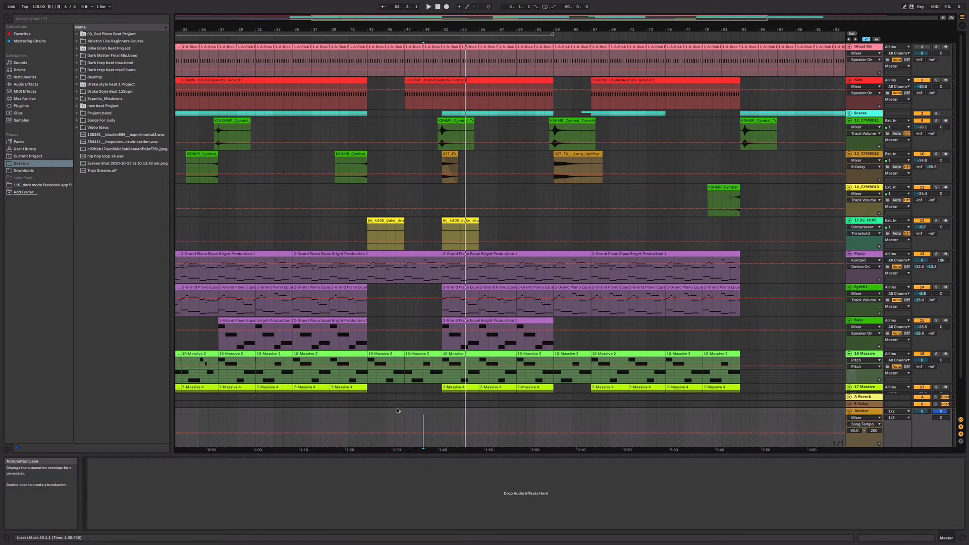
{"action": "mouse_move", "coordinate": [361, 438]}
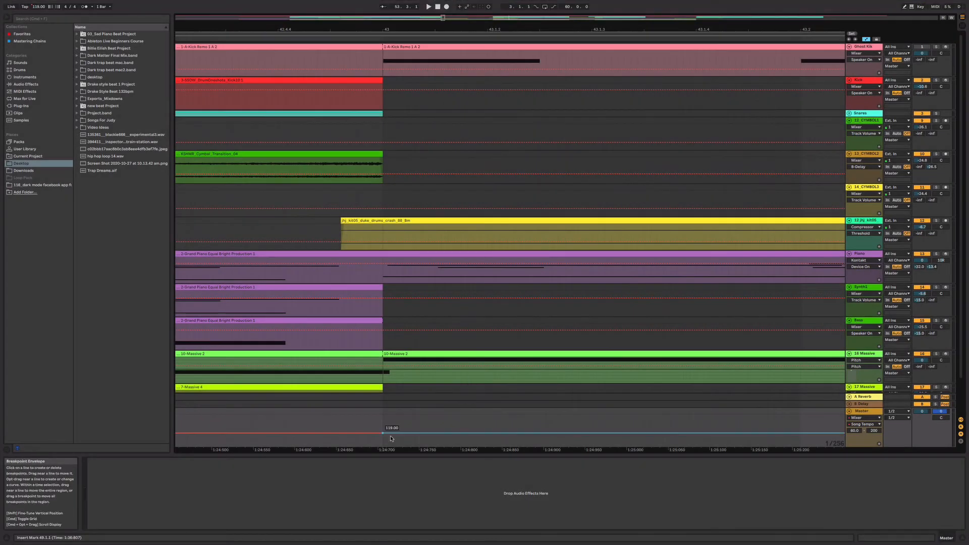
Place breakpoints for an instant tempo jump and raise the post-jump level to 146 BPM
{"action": "left_click_drag", "start_coordinate": [390, 437], "coordinate": [390, 423]}
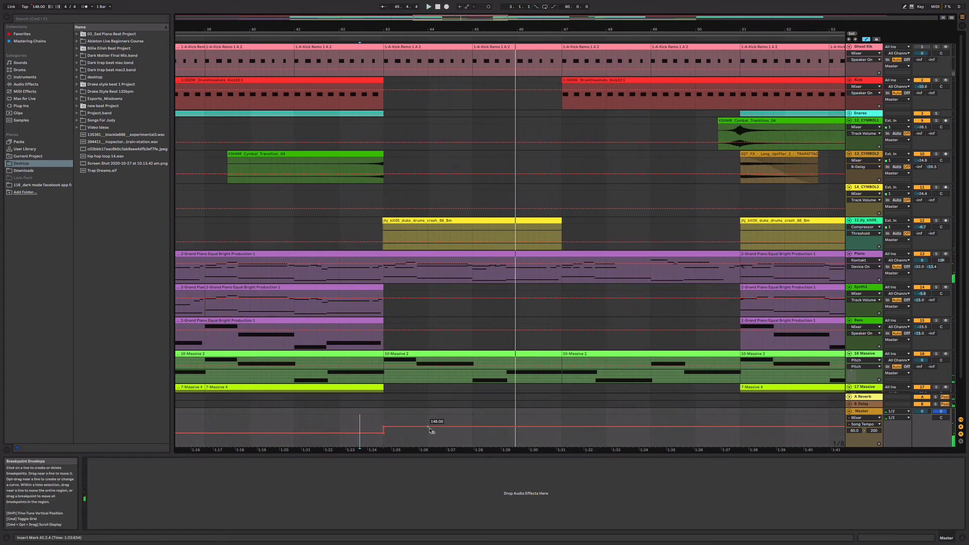
{"action": "left_click_drag", "start_coordinate": [383, 427], "coordinate": [427, 427]}
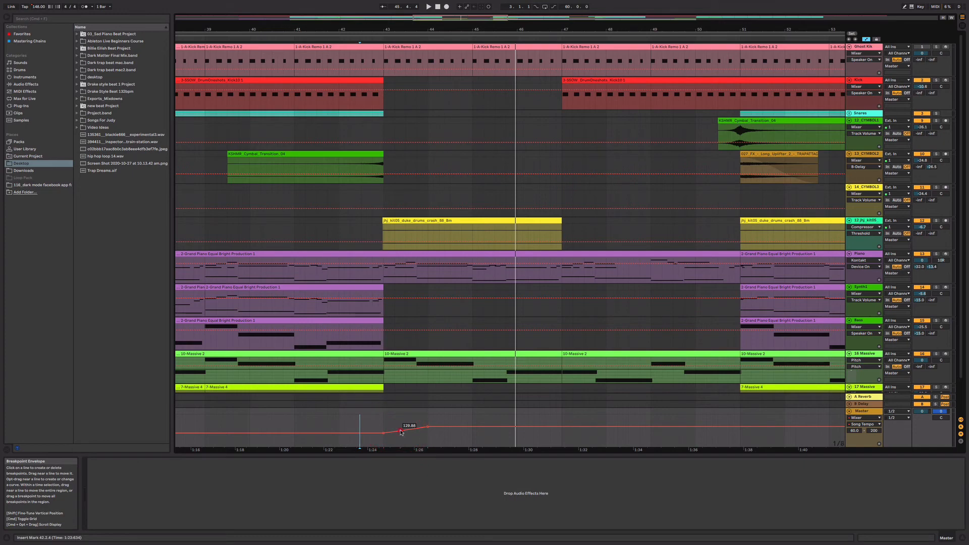
{"action": "left_click_drag", "start_coordinate": [400, 430], "coordinate": [435, 424]}
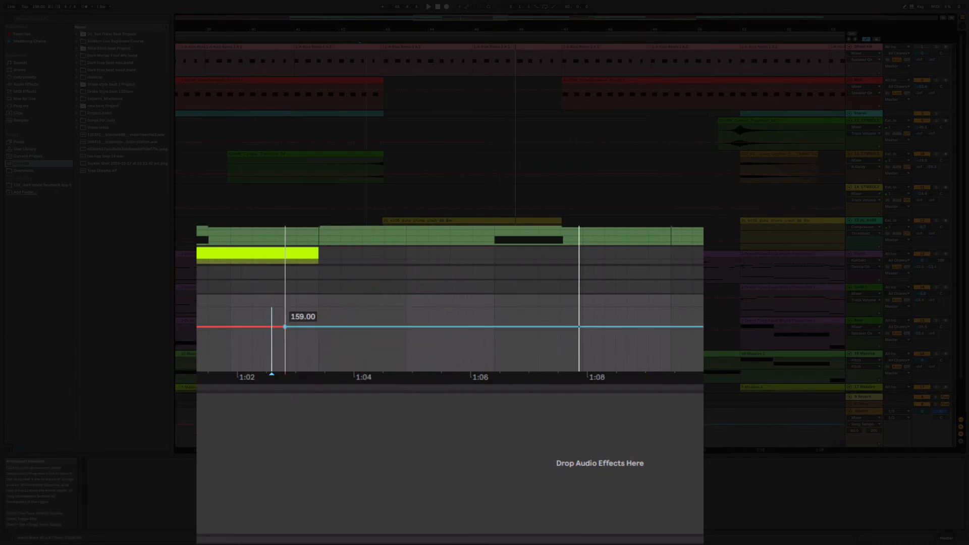
Set the breakpoint just after the 1:02 tempo jump to 159 BPM
{"action": "left_click_drag", "start_coordinate": [283, 327], "coordinate": [328, 328]}
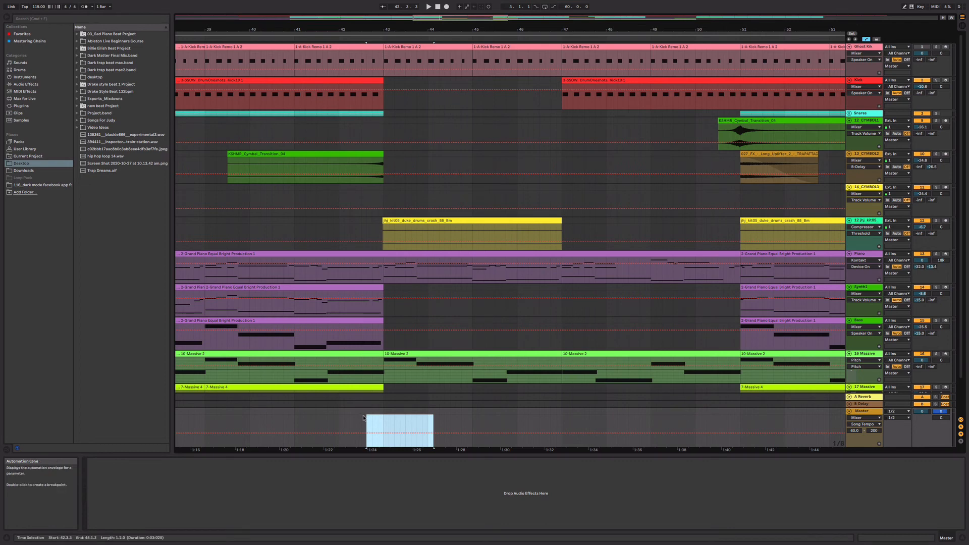
{"action": "mouse_move", "coordinate": [411, 426]}
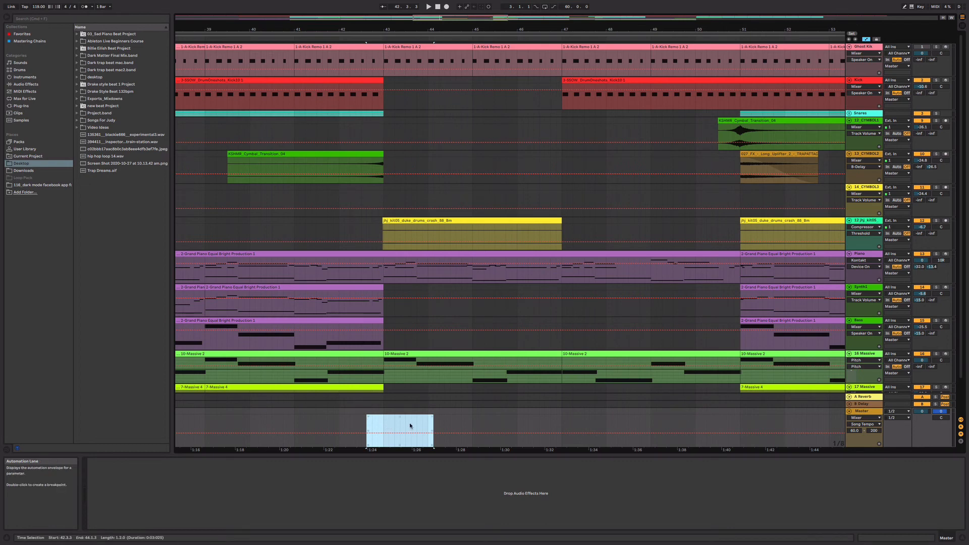
{"action": "mouse_move", "coordinate": [448, 422]}
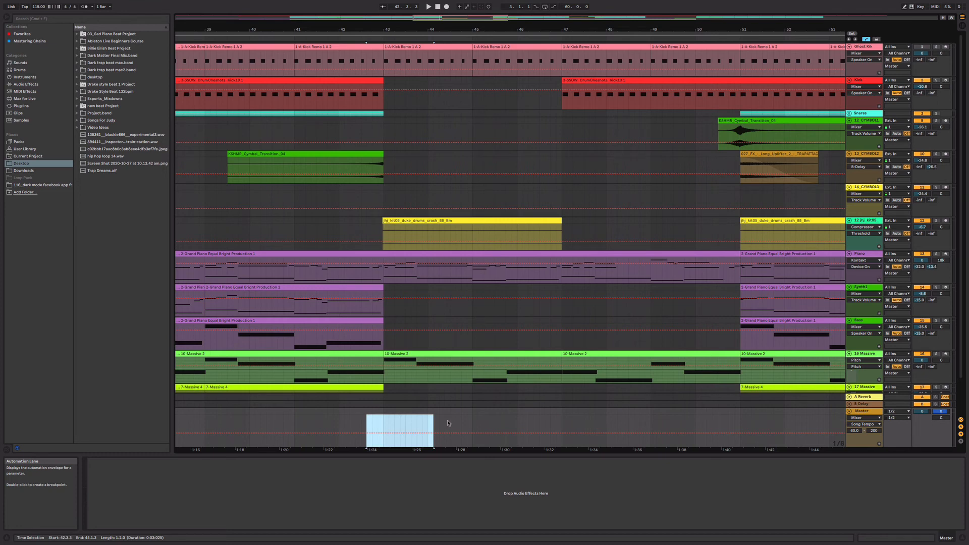
{"action": "mouse_move", "coordinate": [448, 424]}
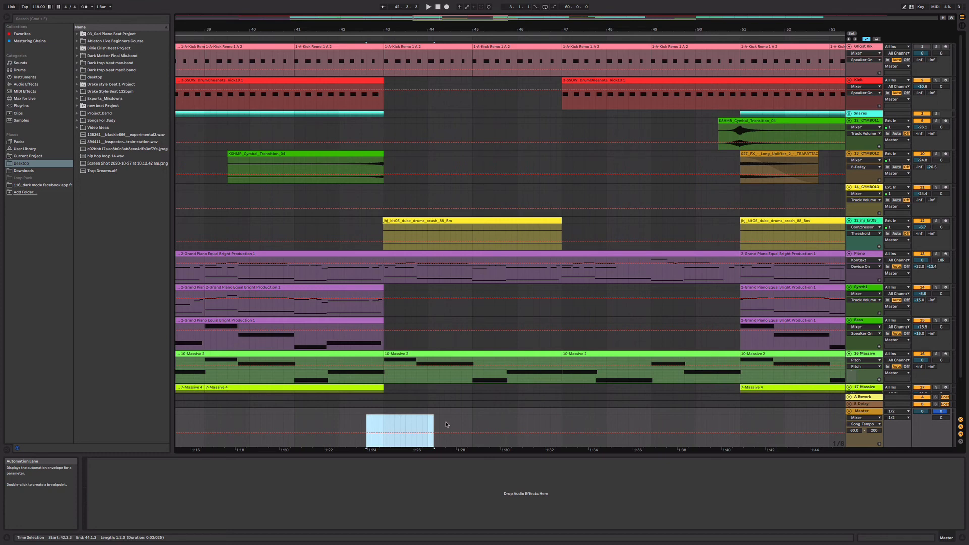
{"action": "mouse_move", "coordinate": [470, 420]}
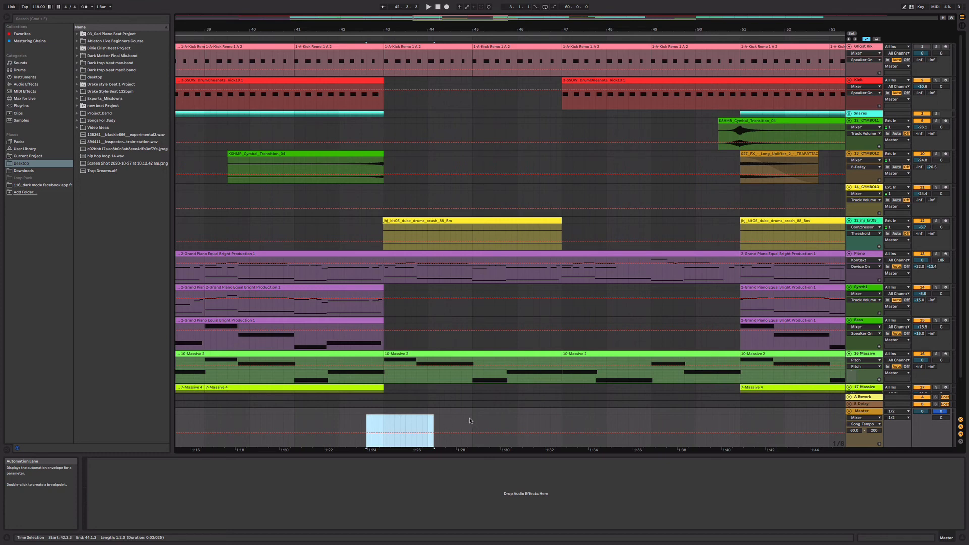